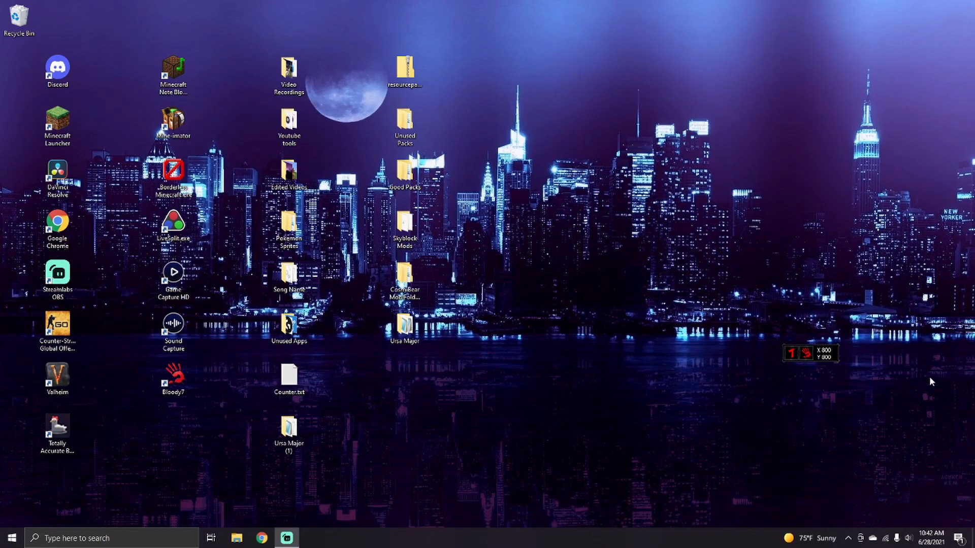
mouse_move(854, 363)
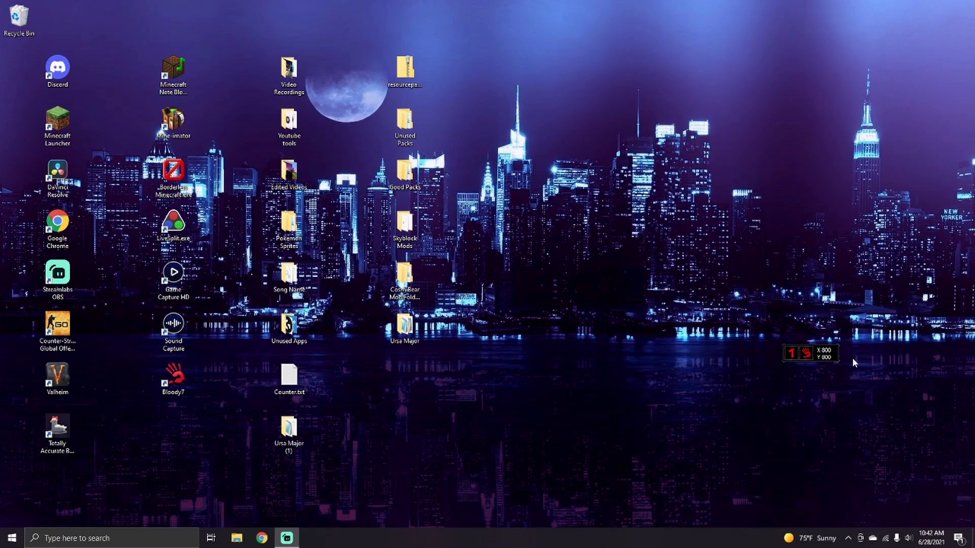
mouse_move(813, 353)
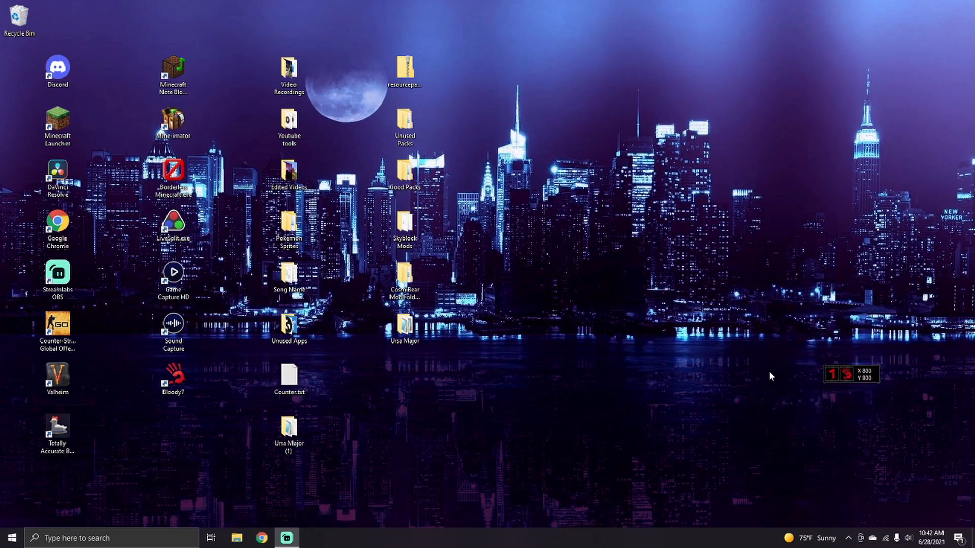
mouse_move(694, 422)
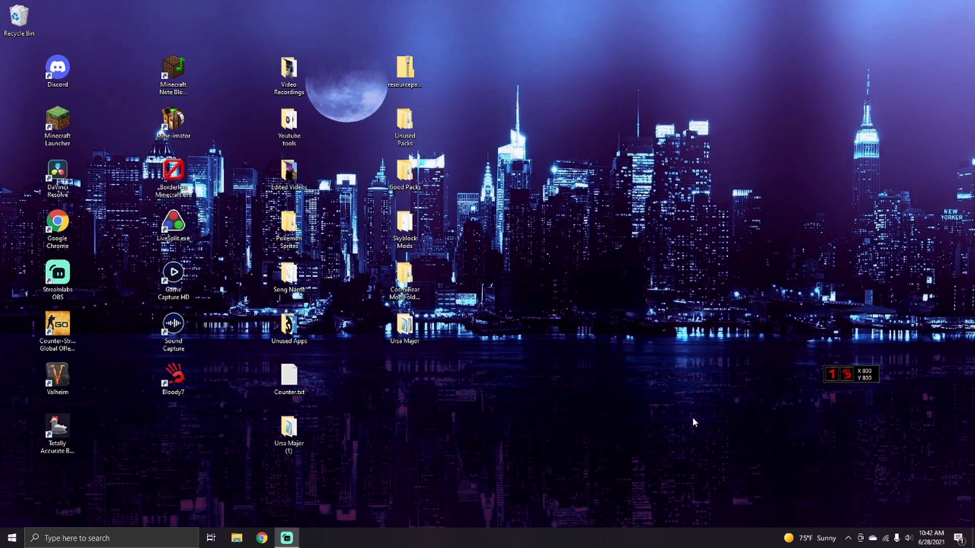
mouse_move(587, 395)
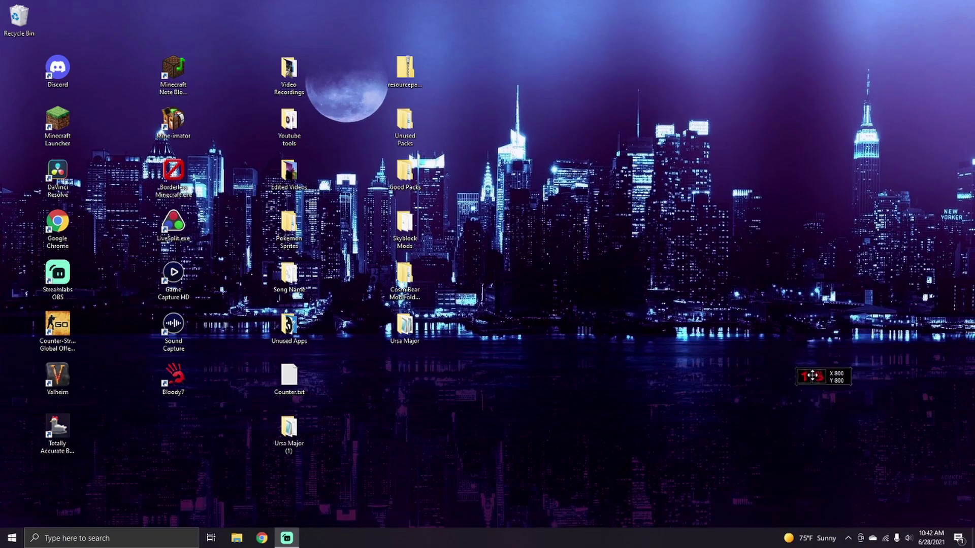
Bring up the DPI overlay widget's right-click options menu on the desktop
right_click(823, 376)
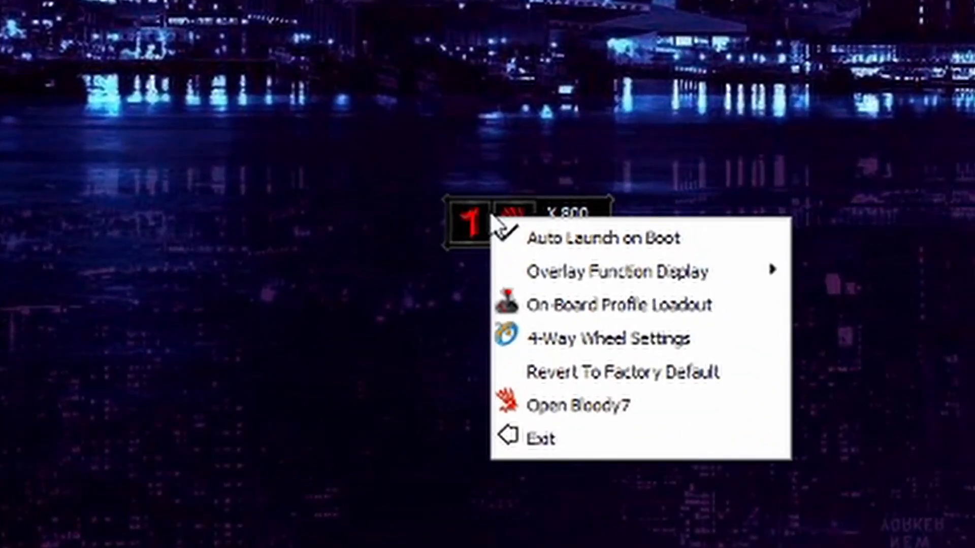
mouse_move(553, 271)
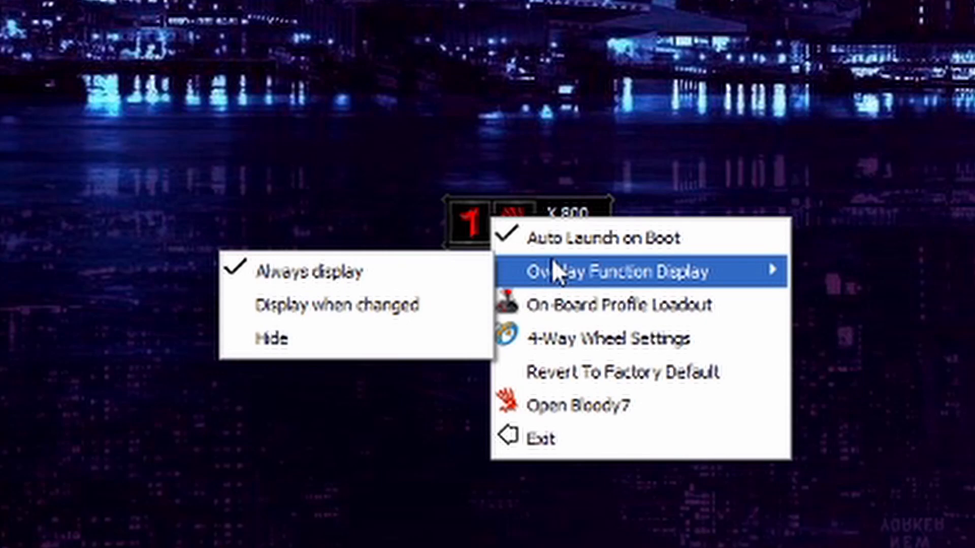
mouse_move(426, 272)
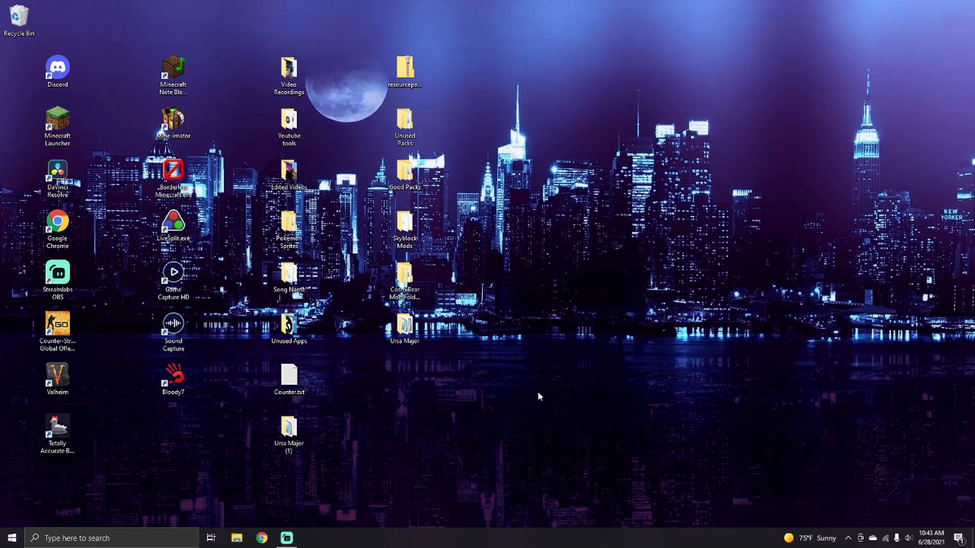
double_click(174, 379)
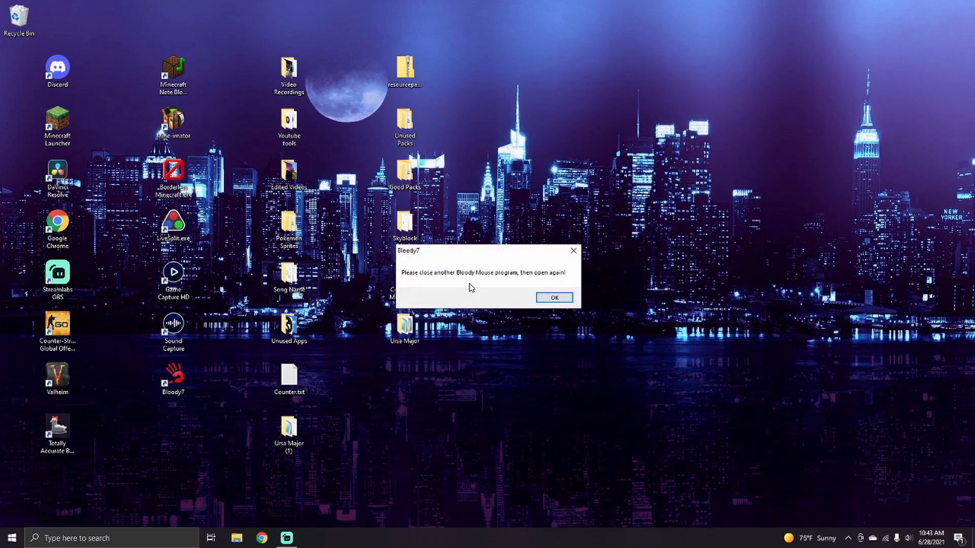
left_click(553, 297)
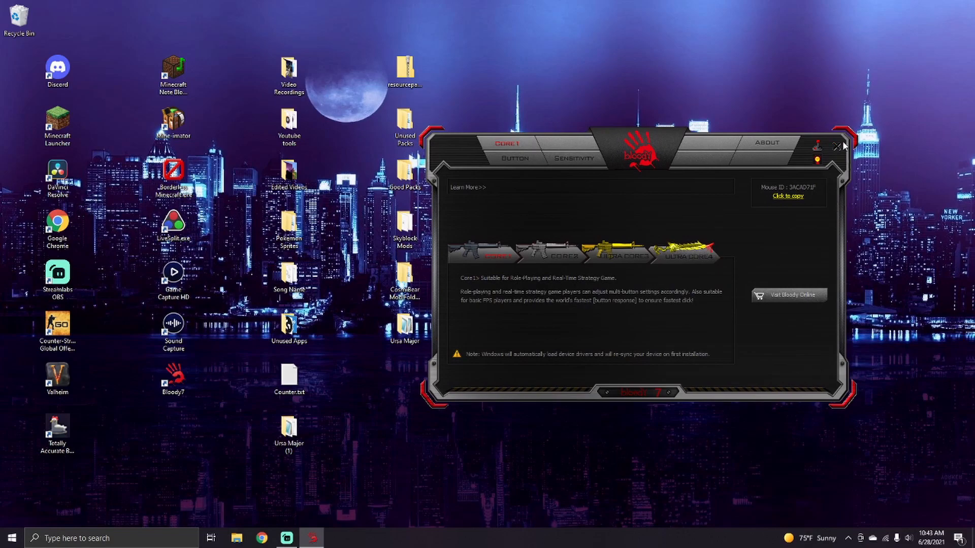
left_click(842, 146)
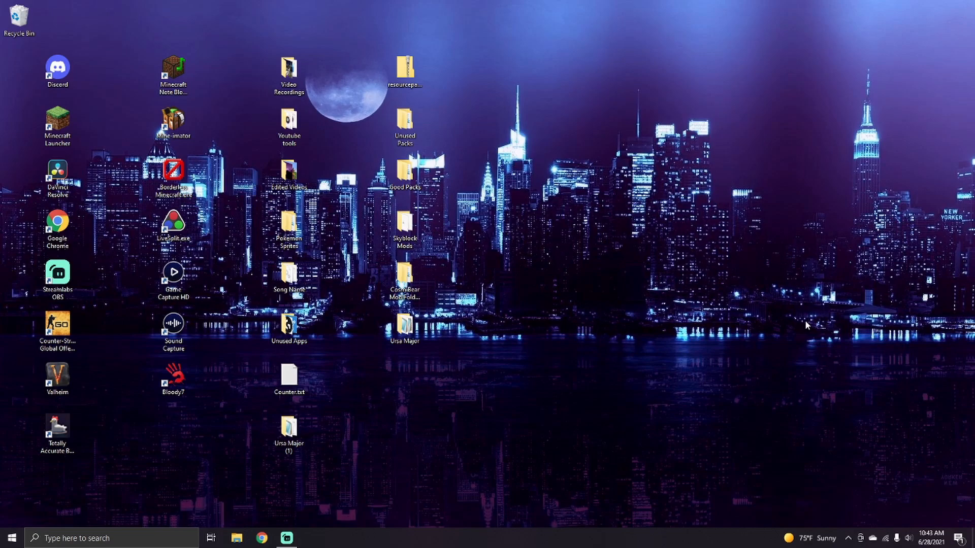
mouse_move(538, 449)
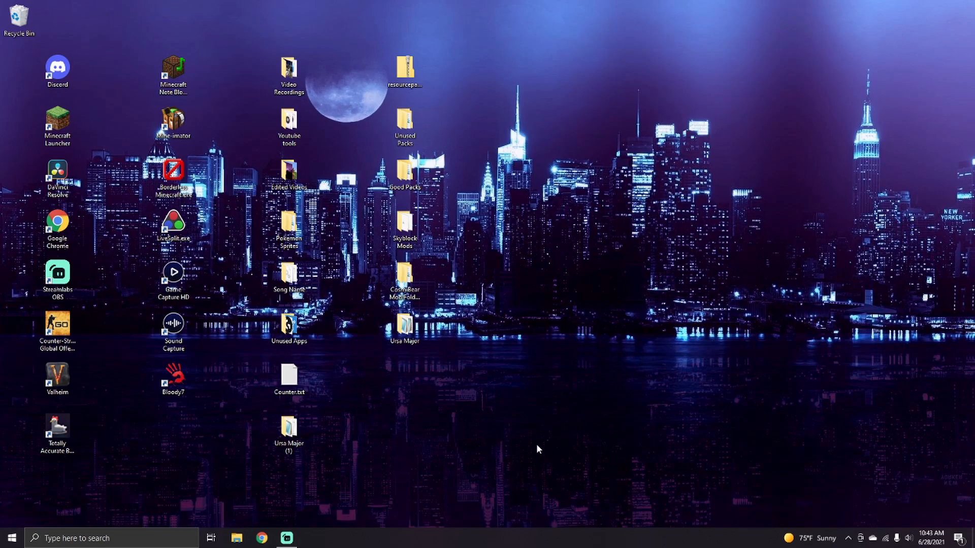
mouse_move(731, 249)
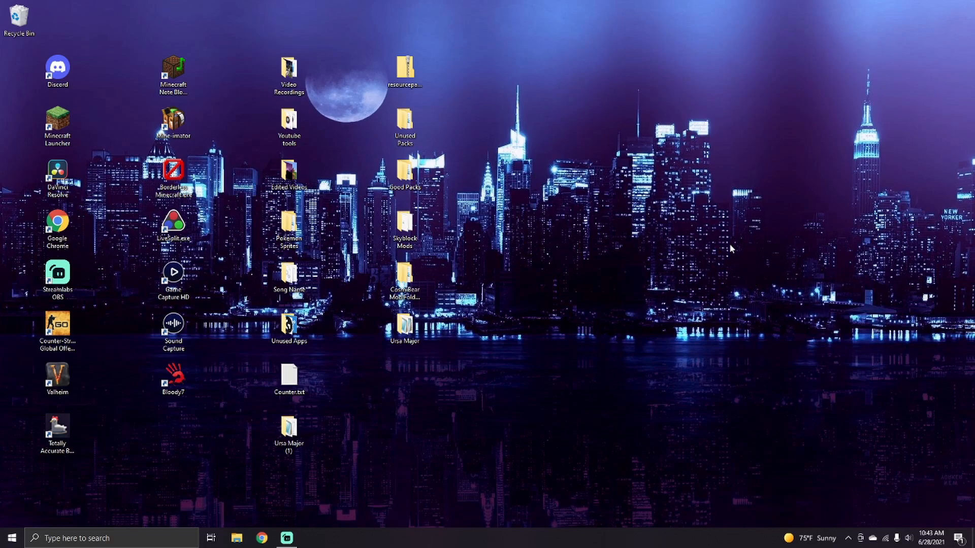
mouse_move(736, 250)
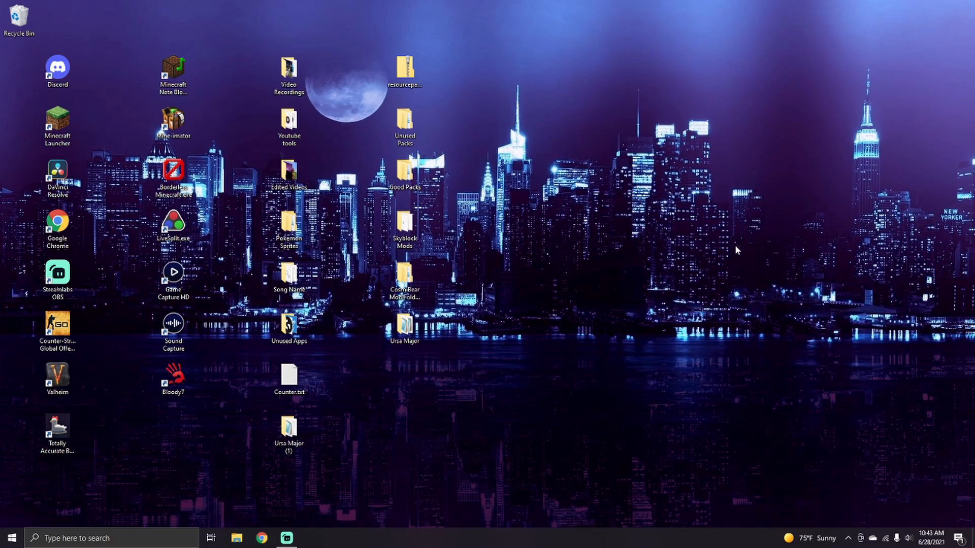
mouse_move(767, 236)
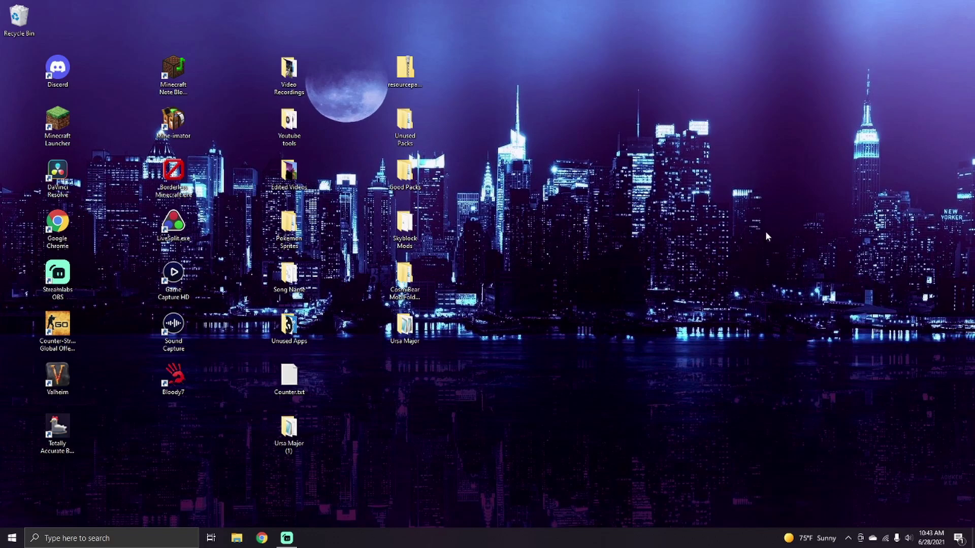
mouse_move(762, 260)
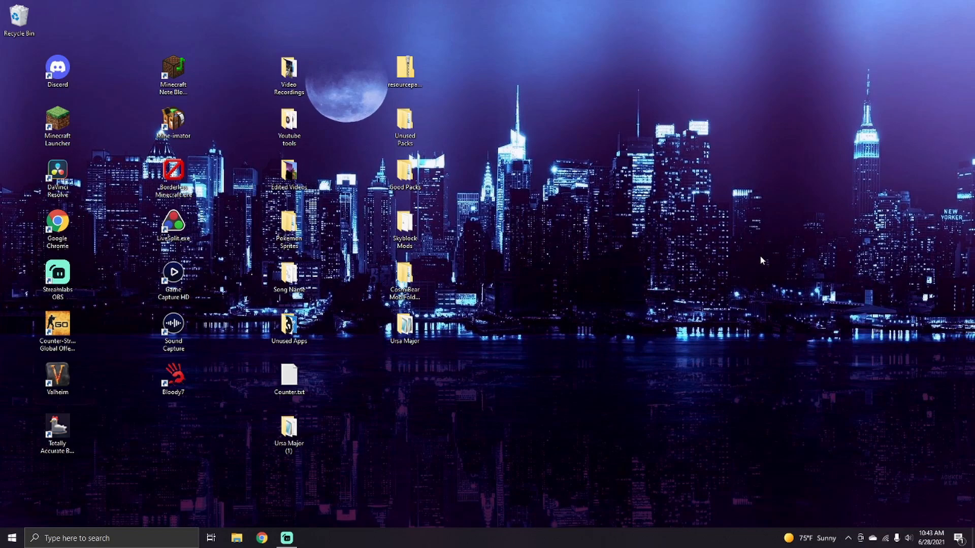
mouse_move(706, 307)
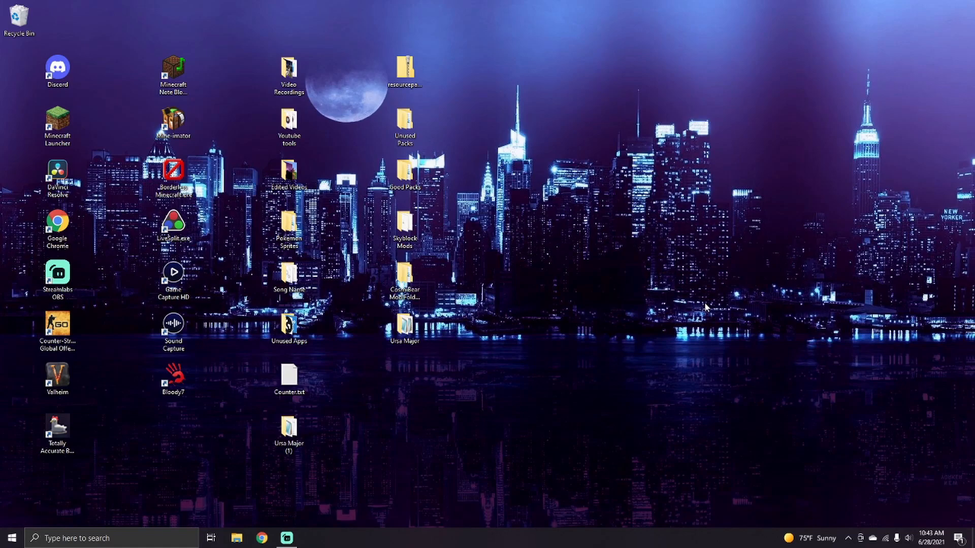
mouse_move(704, 367)
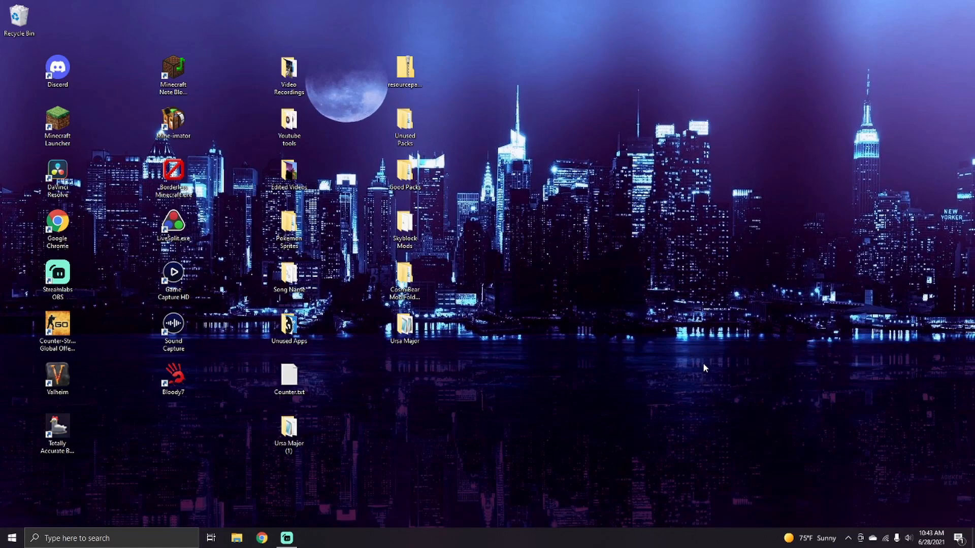
mouse_move(705, 313)
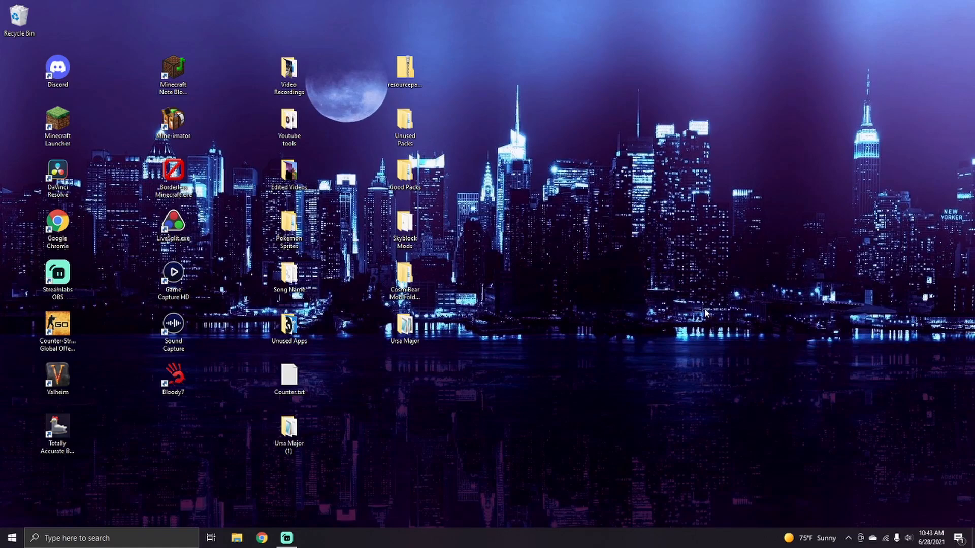